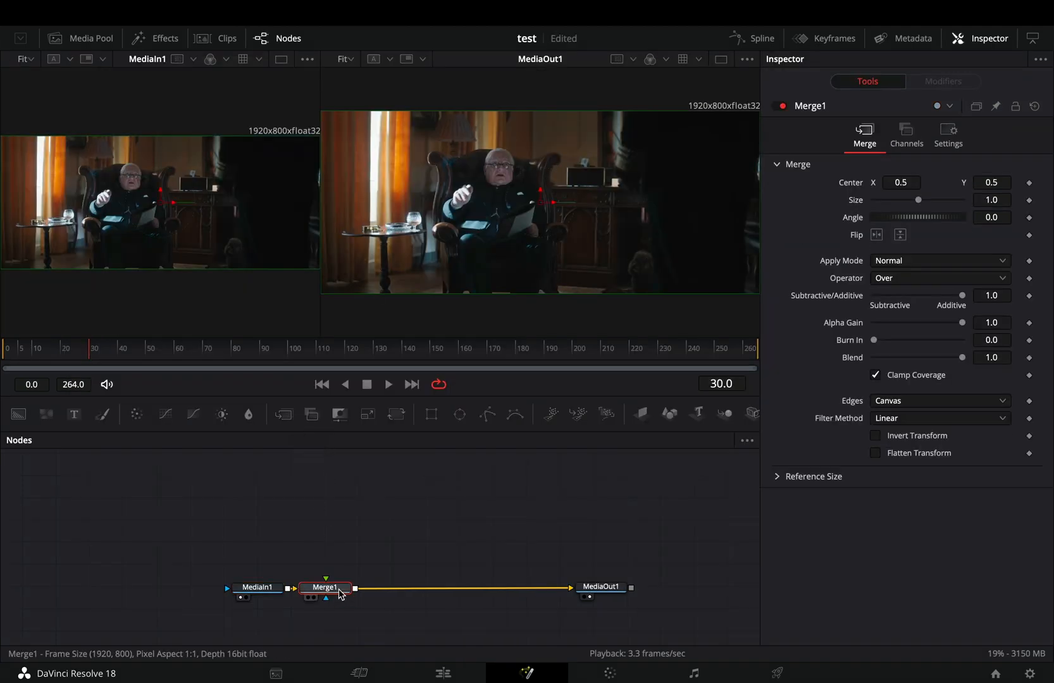
Move Merge1 further right to make room for the Transform node
drag(325, 589, 416, 590)
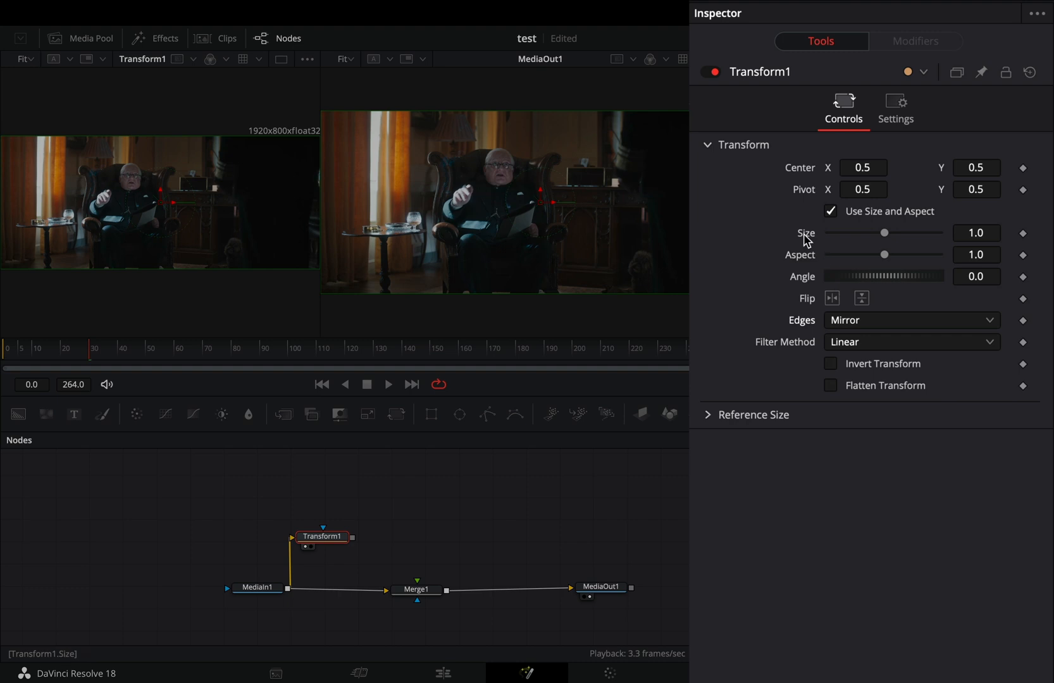
Attach an Audio (WAV) modifier to Size using Unsigned Median, 20-300Hz, offset 1.0
right_click(807, 233)
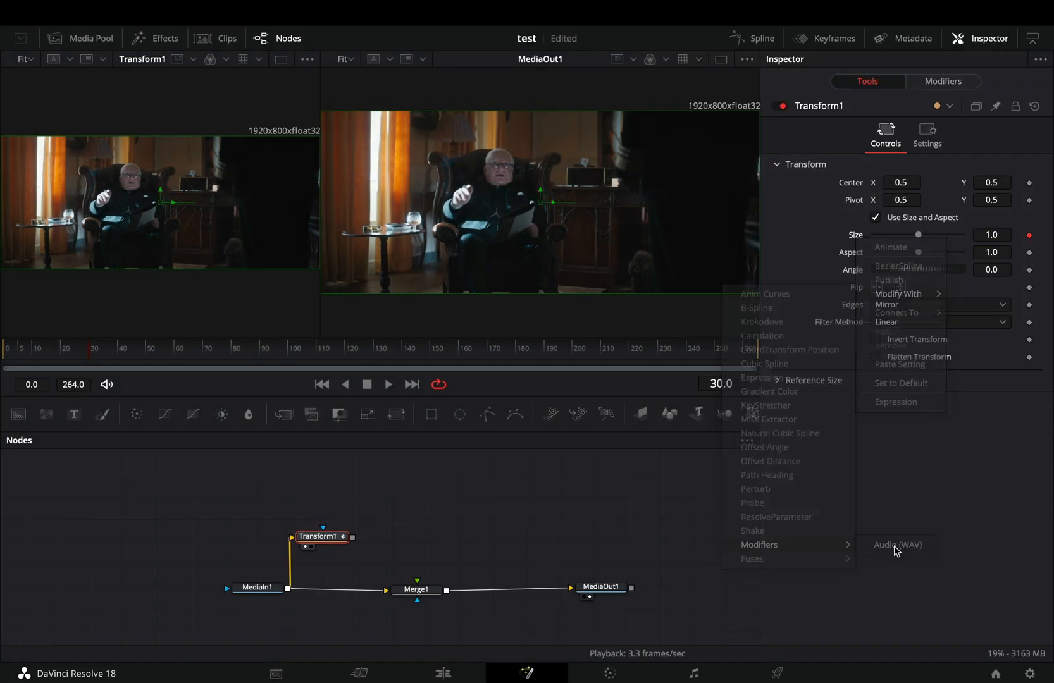
click(896, 545)
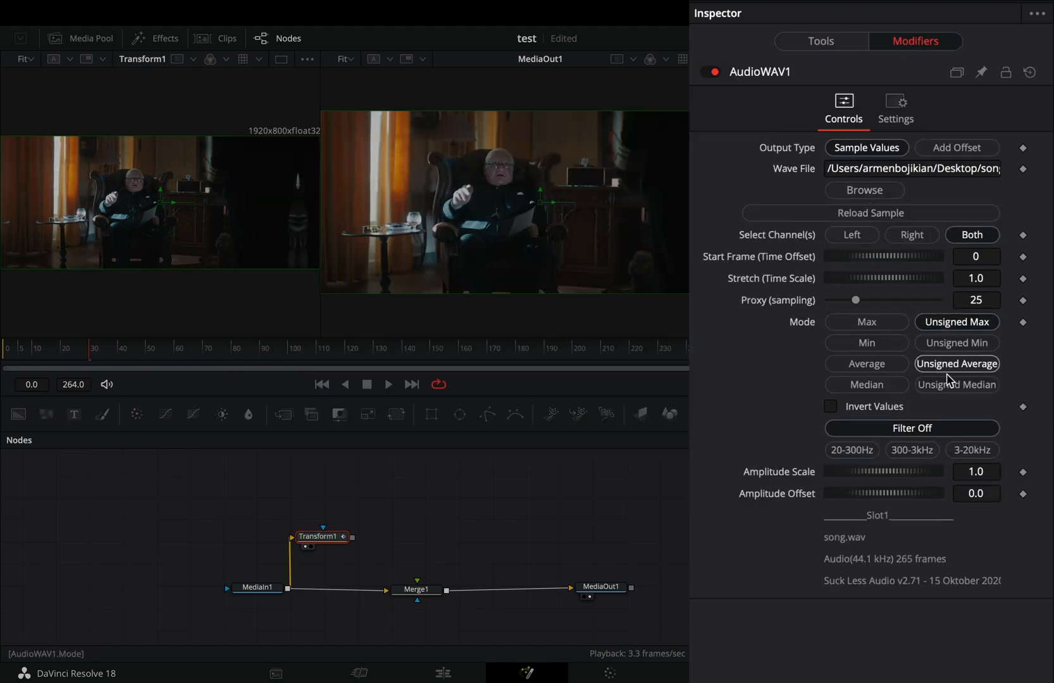
click(851, 451)
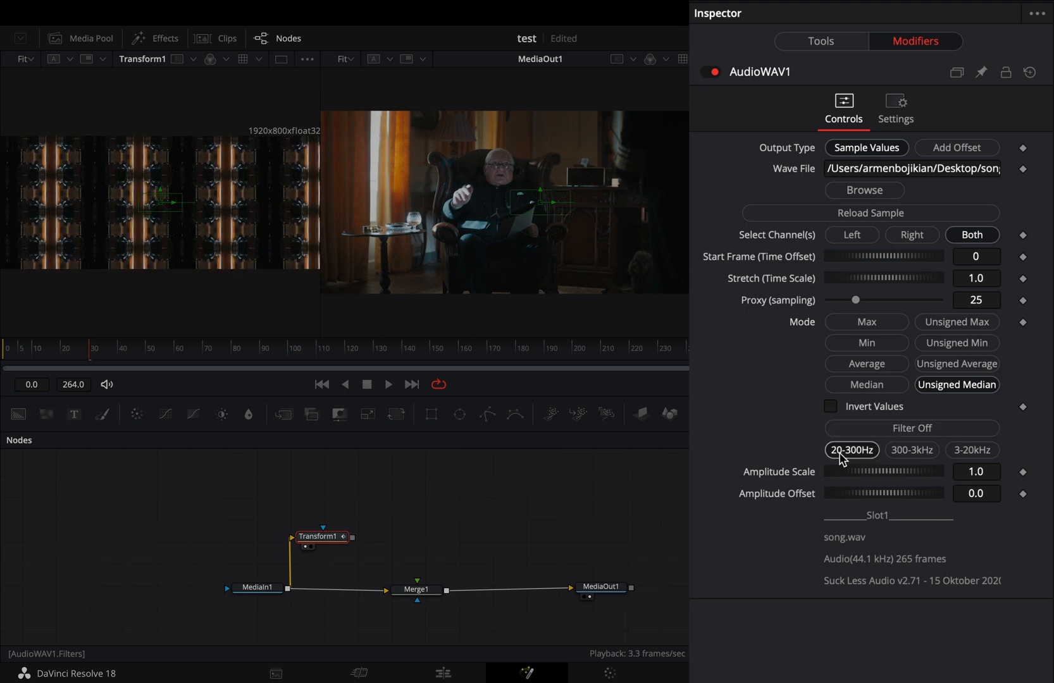
click(975, 472)
text(0.5)
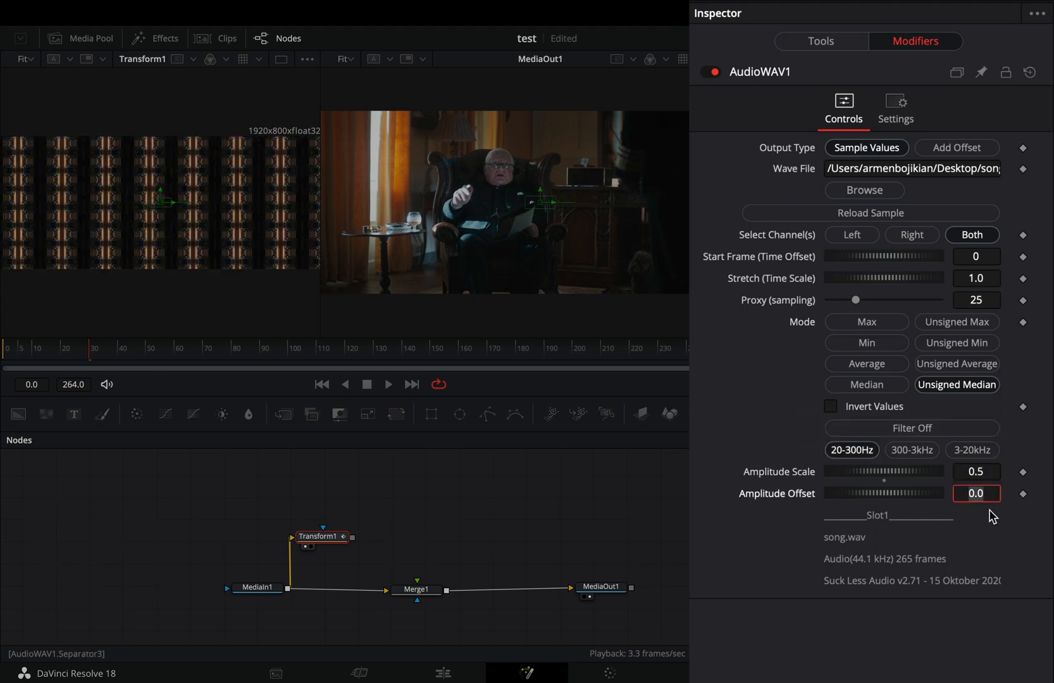
text(1.0)
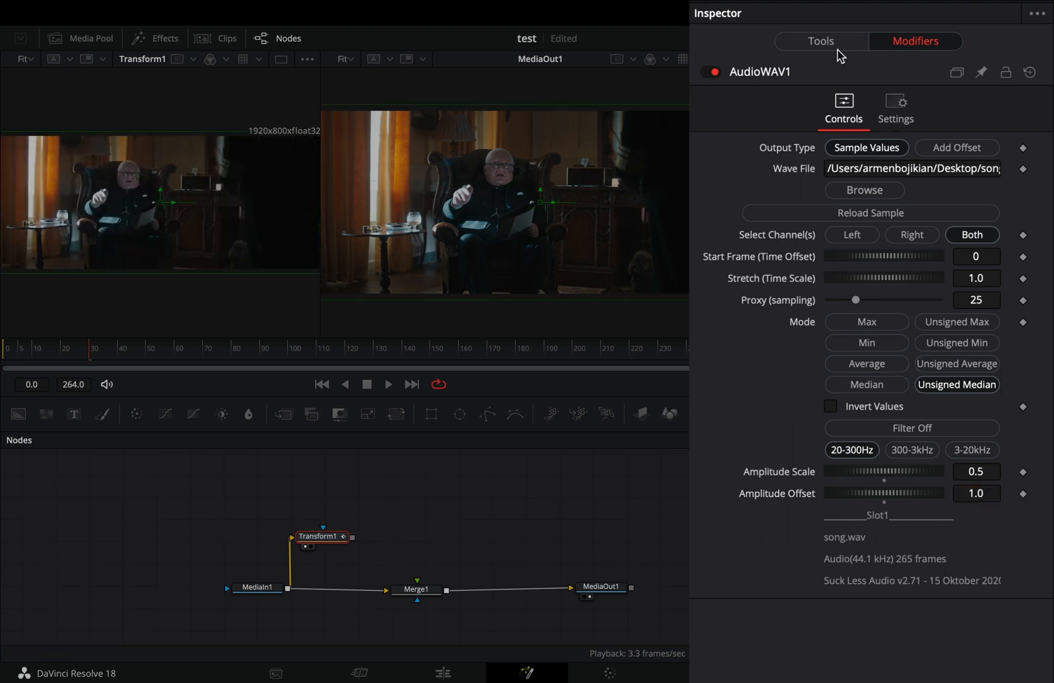
Turn on Motion Blur for Transform1 with shutter angle 2000
click(820, 41)
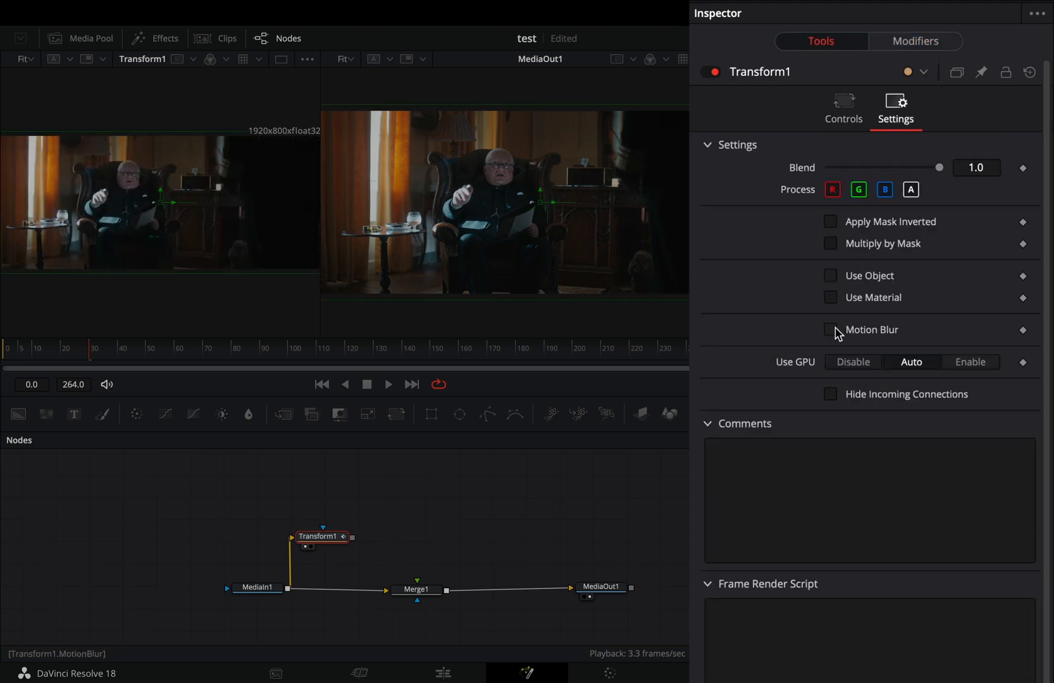
click(829, 329)
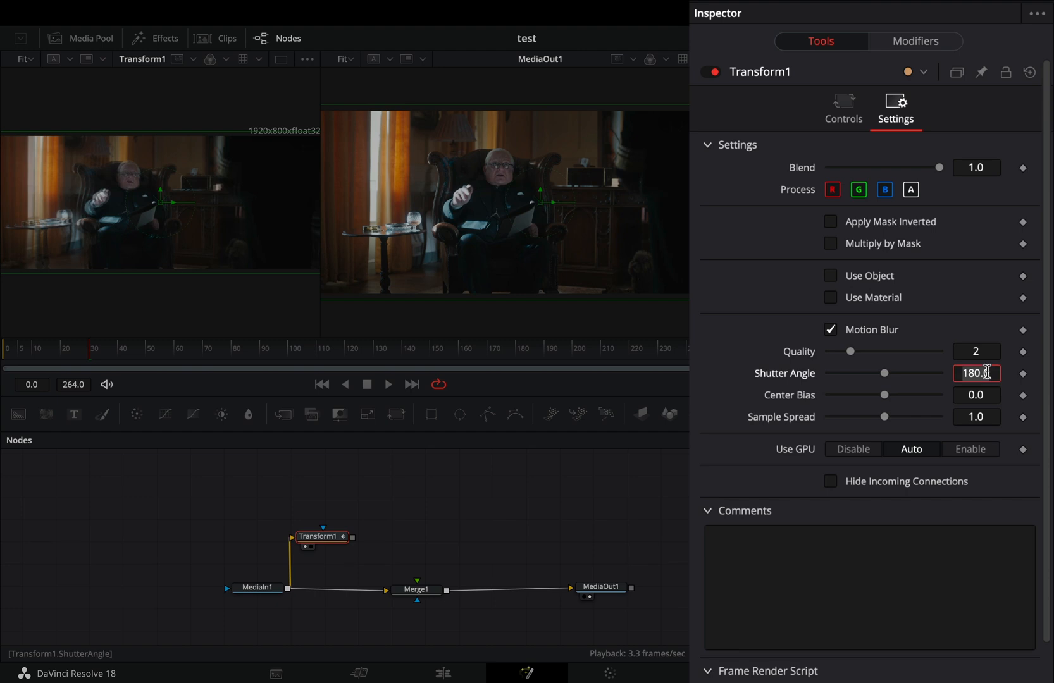
text(2000.0)
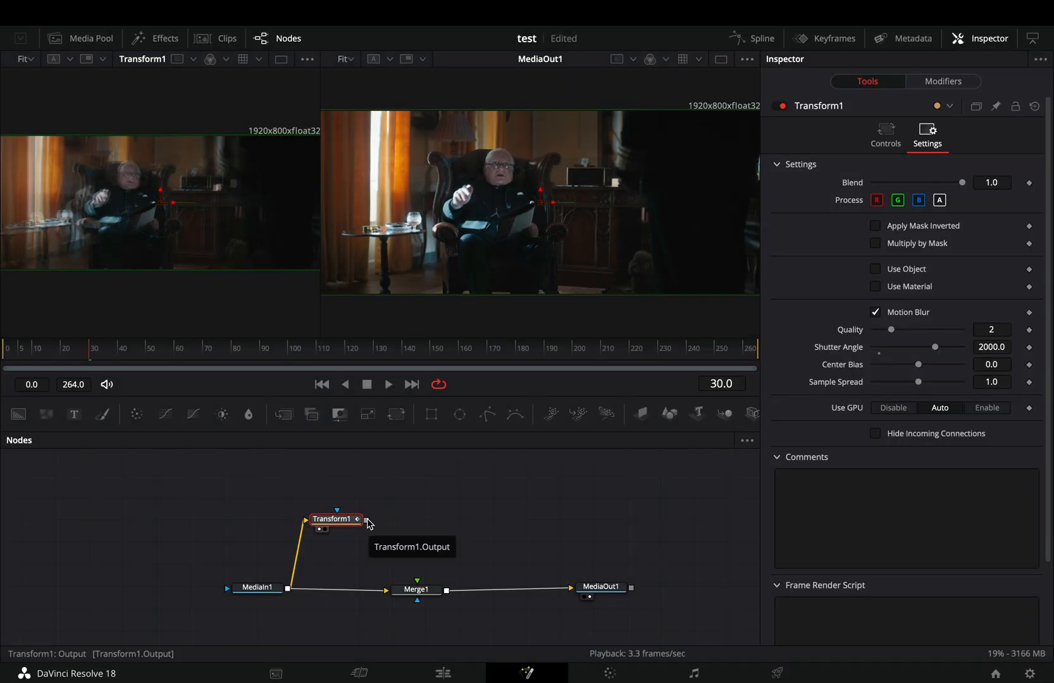
Connect Transform1's output into Merge1's foreground input
drag(357, 519, 416, 590)
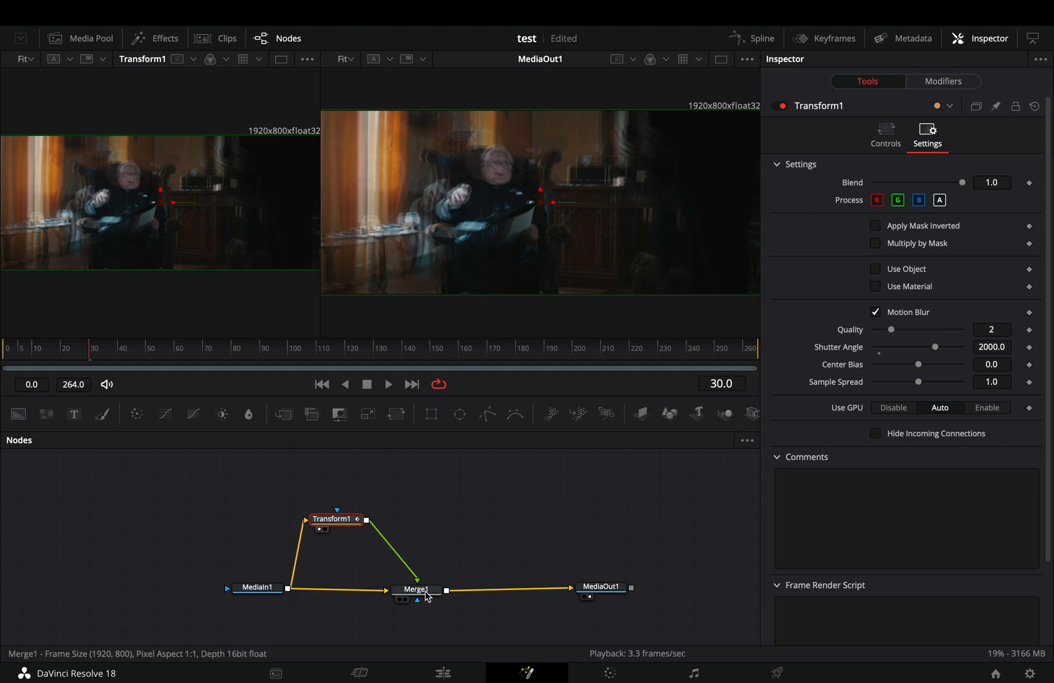
click(415, 589)
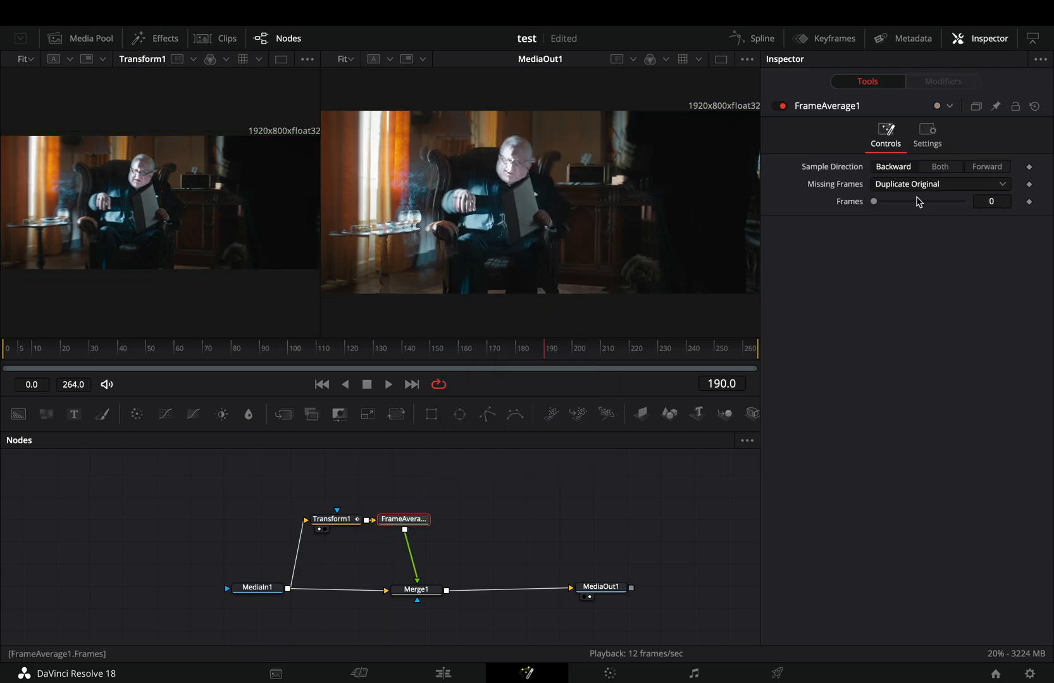
Raise FrameAverage1's Frames value to 2
drag(874, 201, 909, 201)
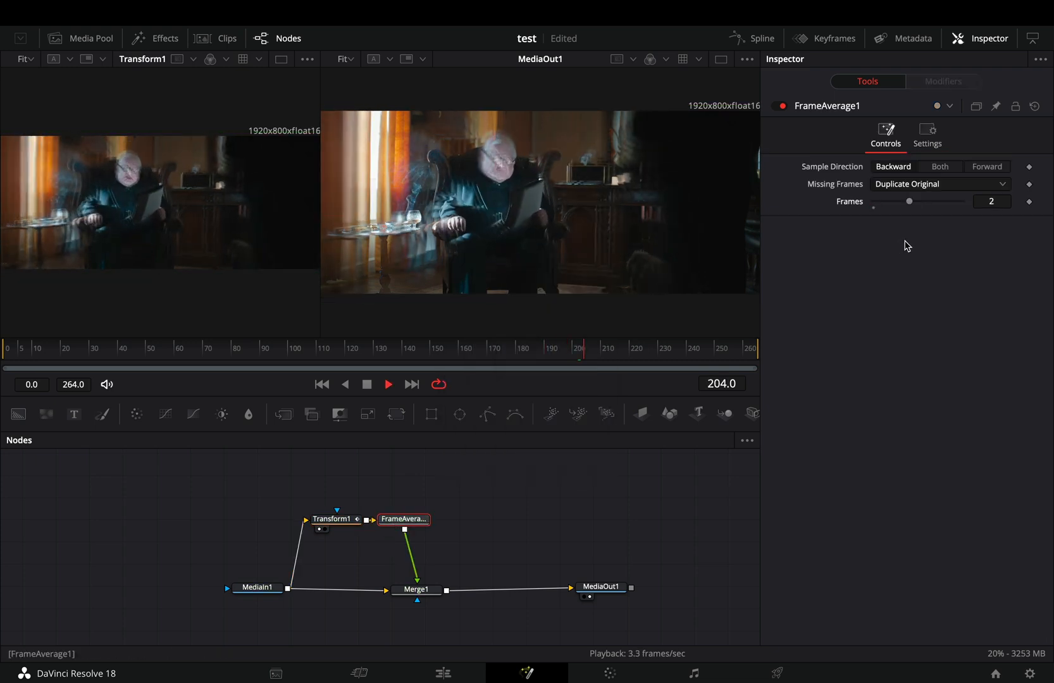